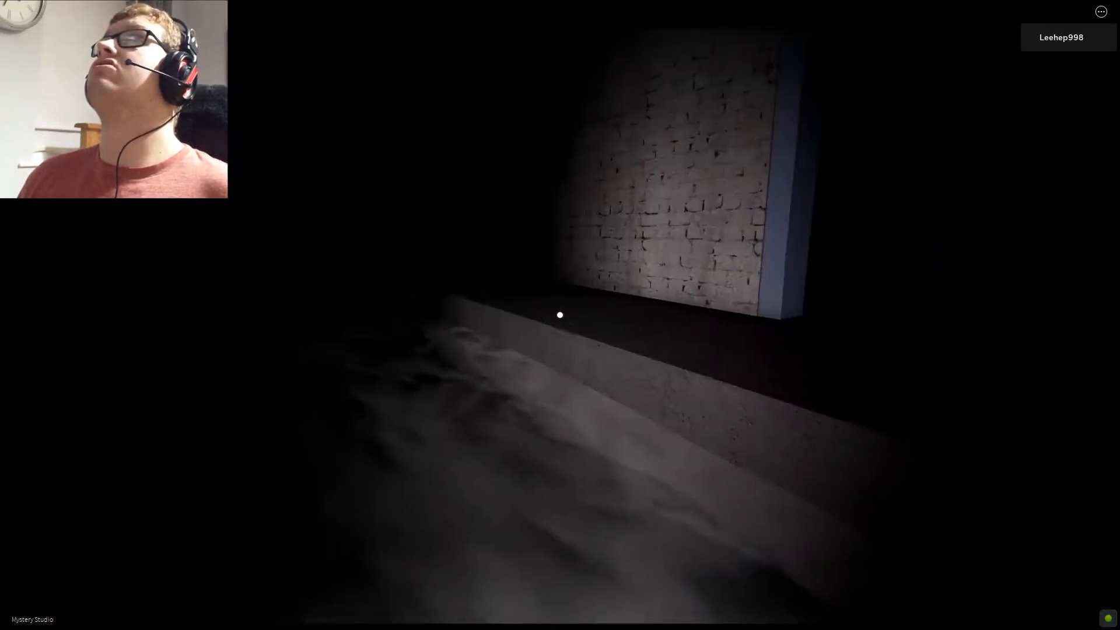
pyautogui.press('Escape')
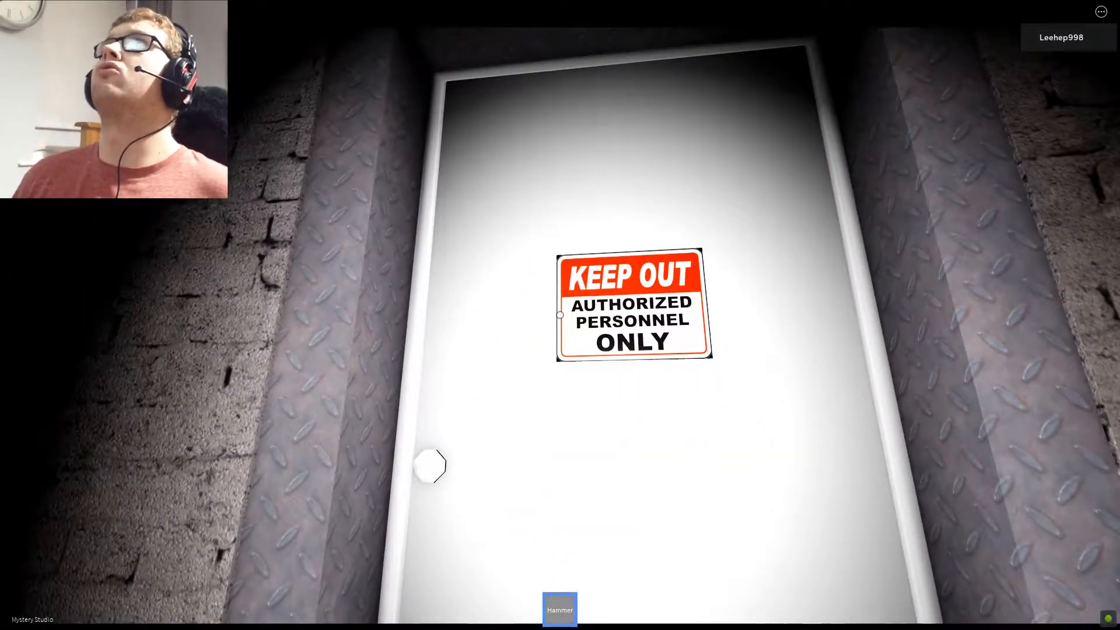
pyautogui.click(428, 464)
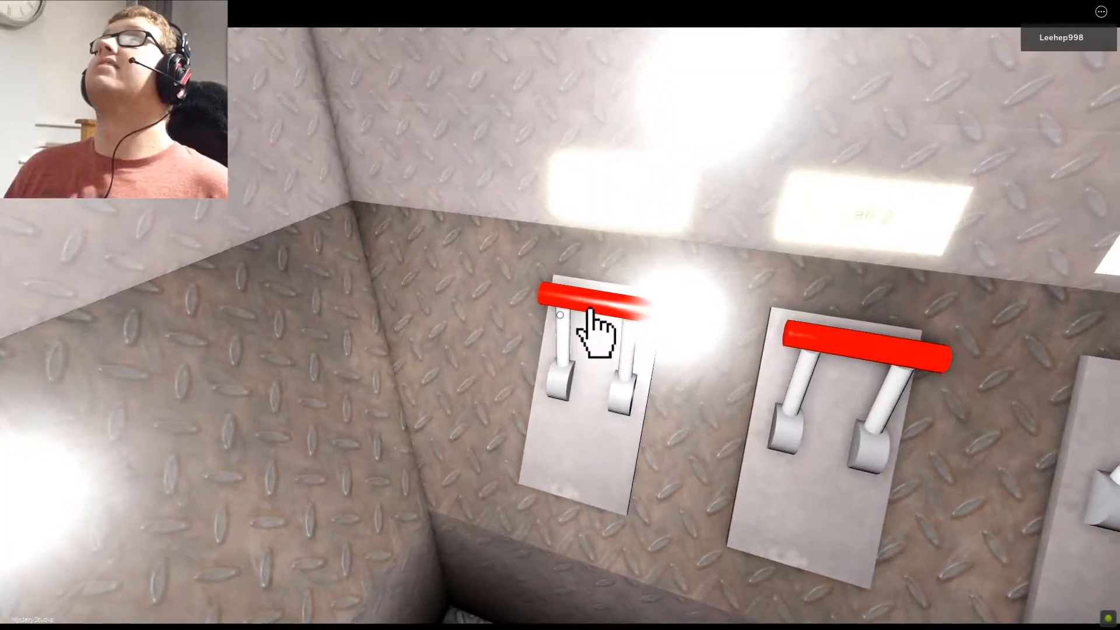
pyautogui.click(592, 310)
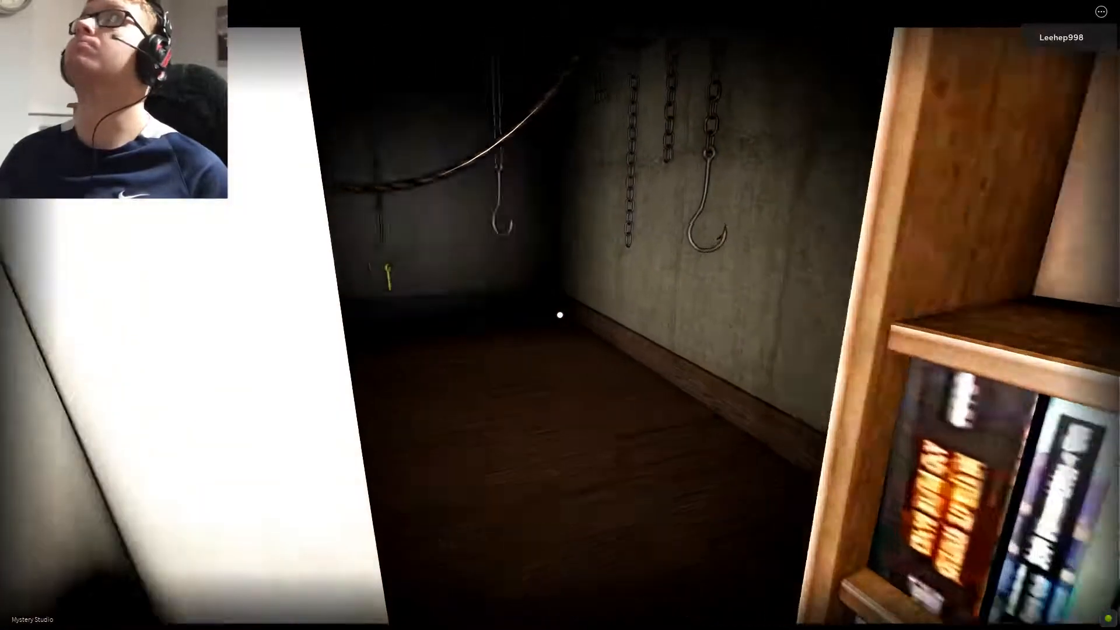
pyautogui.moveTo(559, 315)
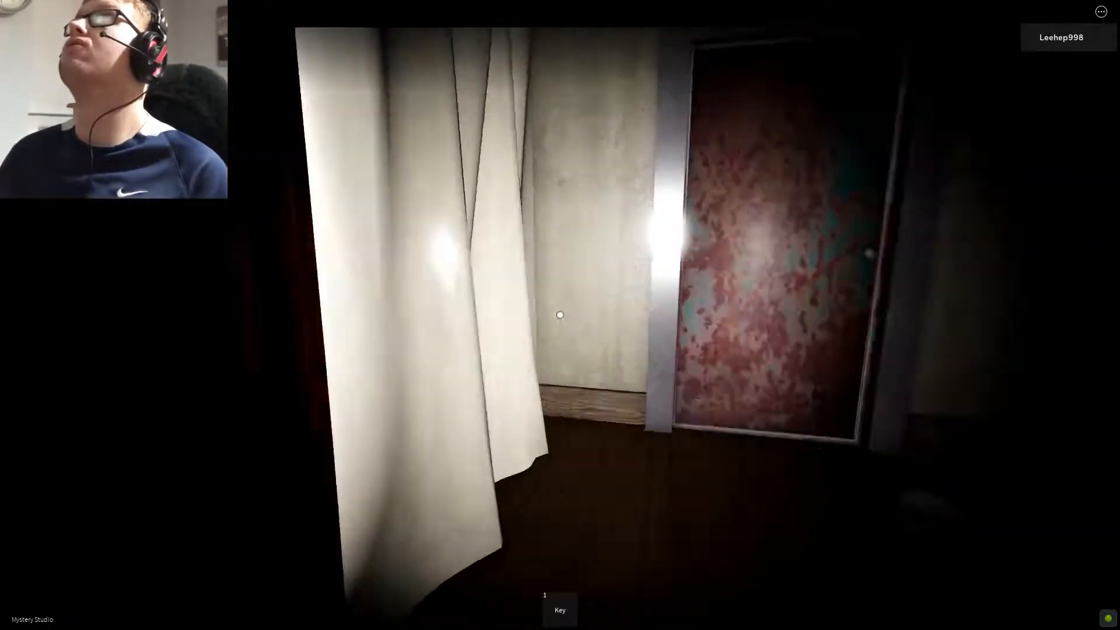
pyautogui.moveTo(559, 315)
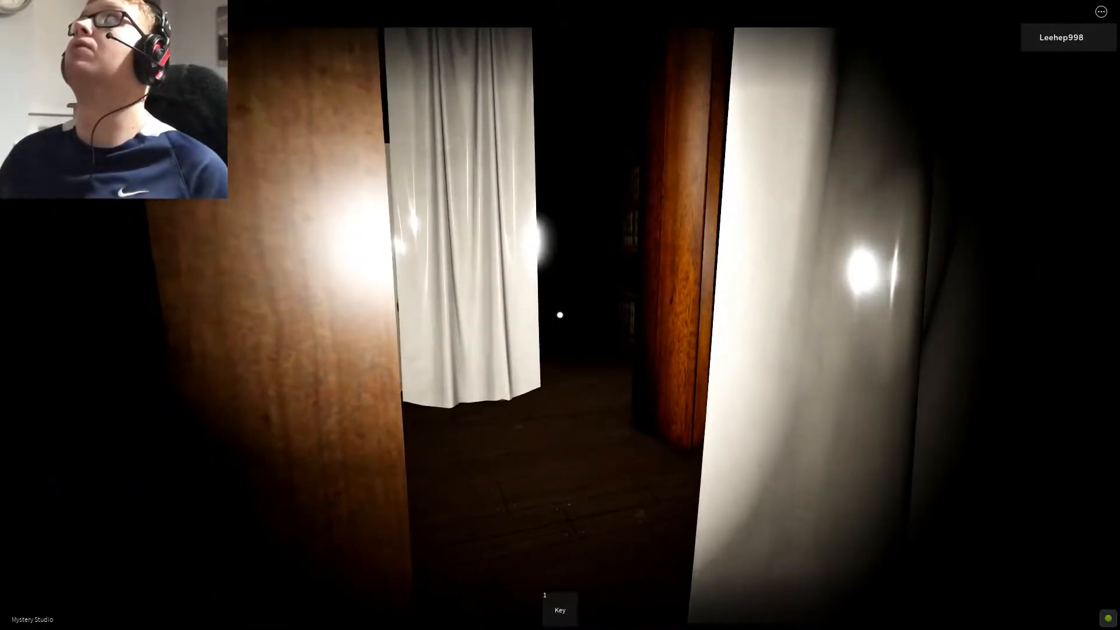